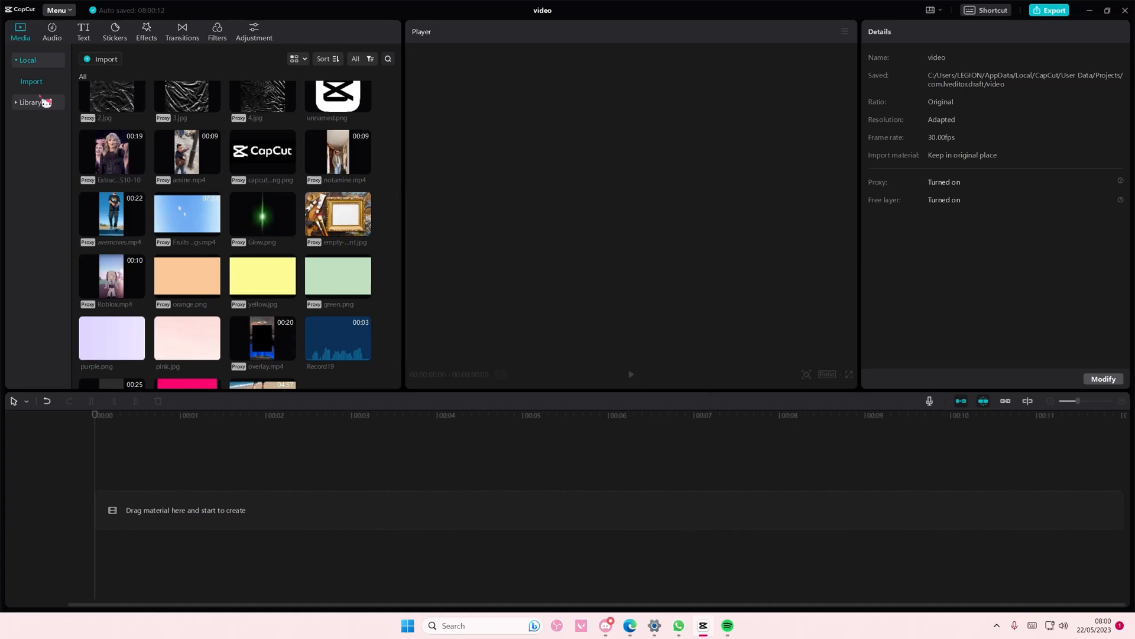
Step: Add spring.mp4Clip16 from the spring.mp4 material folder to the timeline
scroll(up, 3)
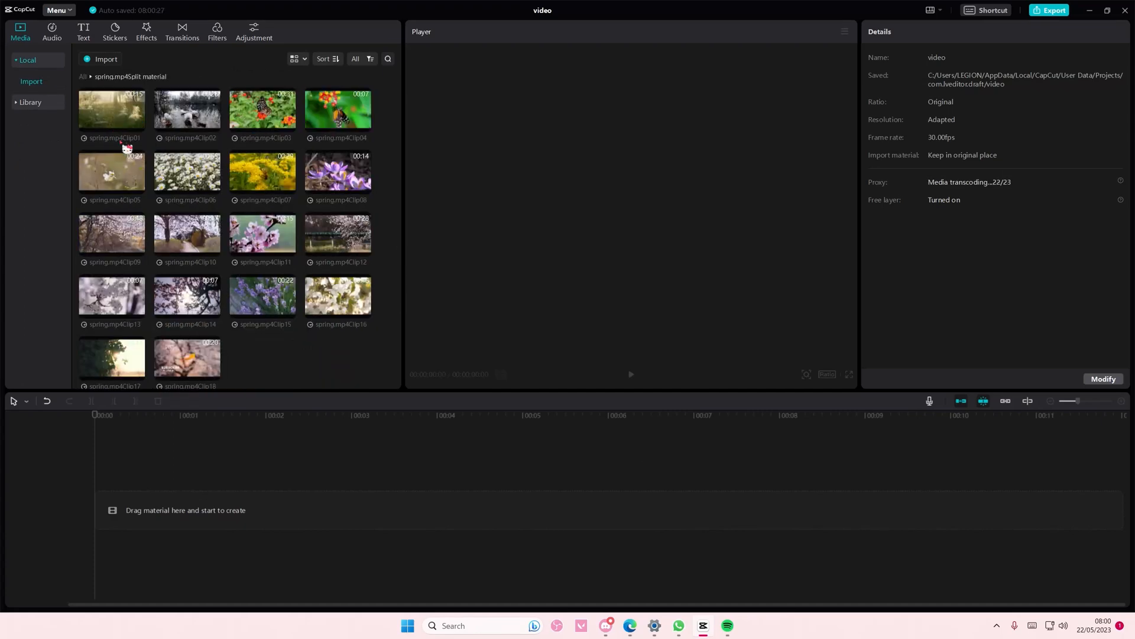
mouse_move(234, 424)
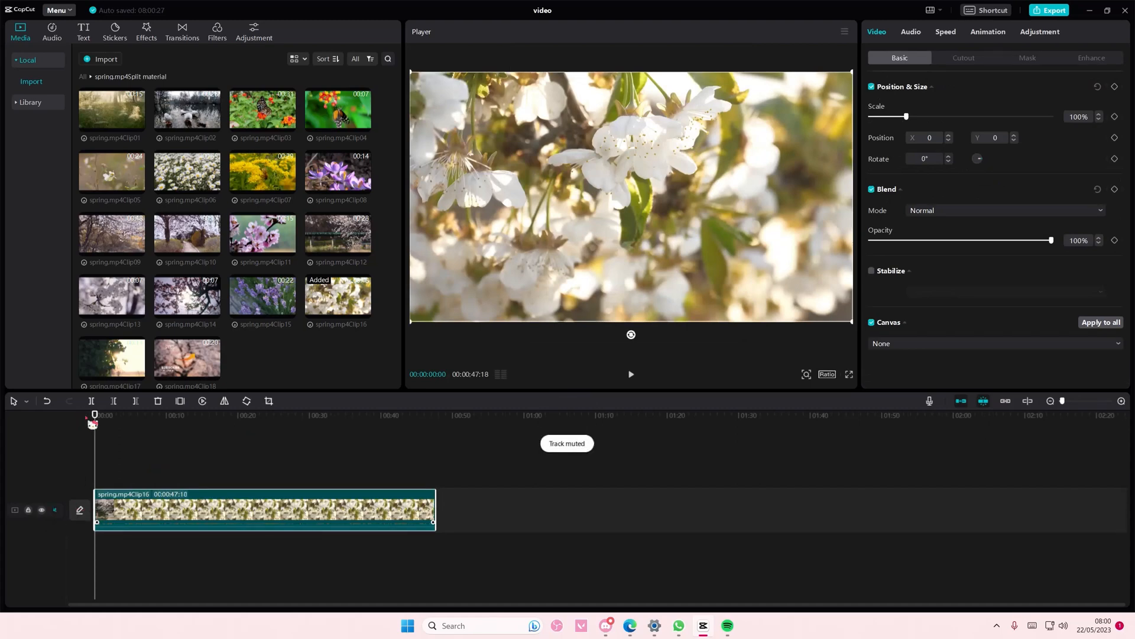
click(29, 103)
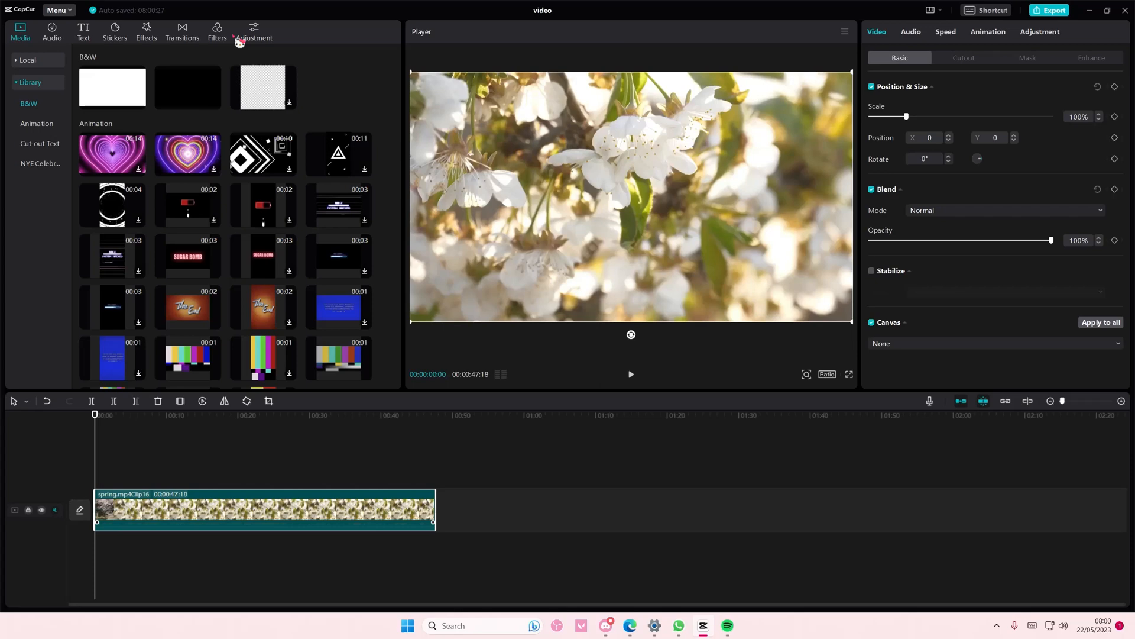
Step: Show the LUT presets under the Adjustment tab
click(254, 32)
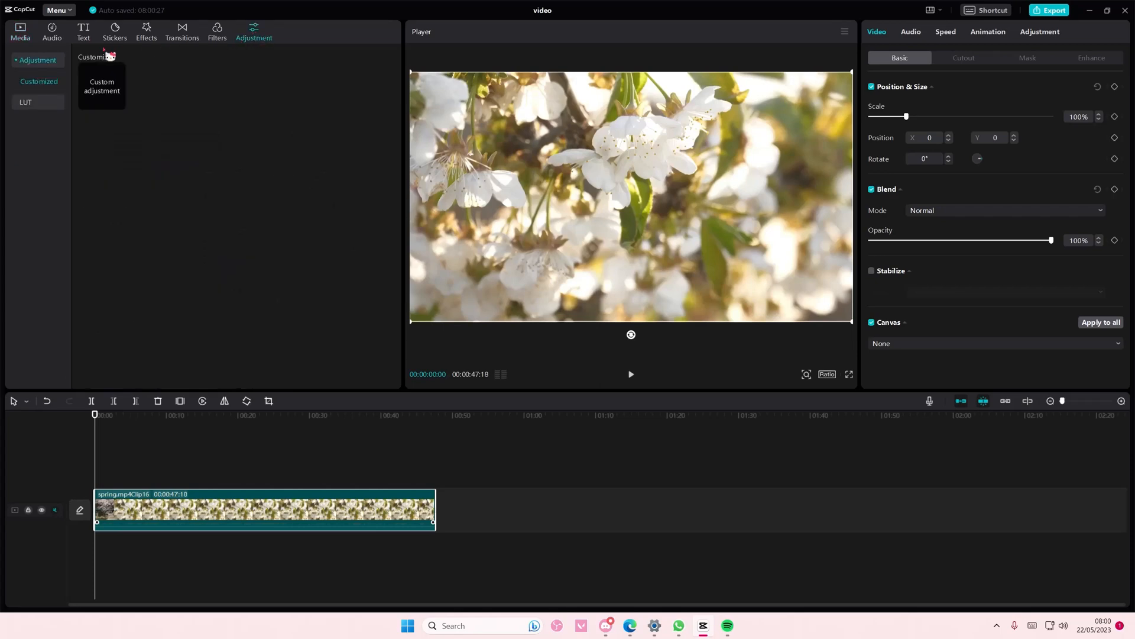
click(25, 82)
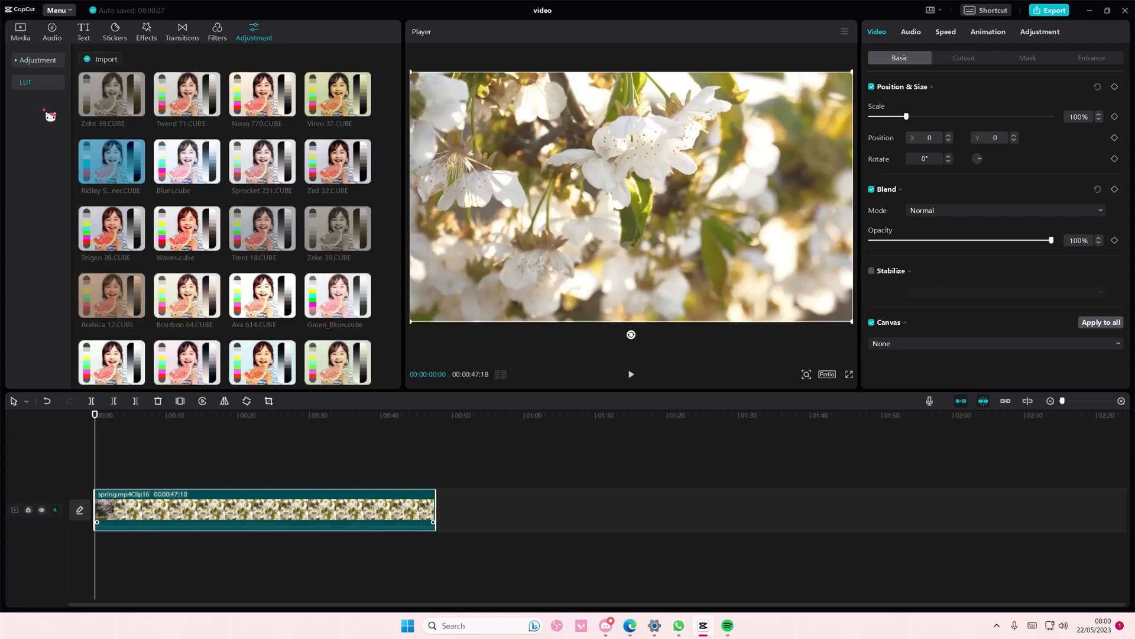
mouse_move(249, 252)
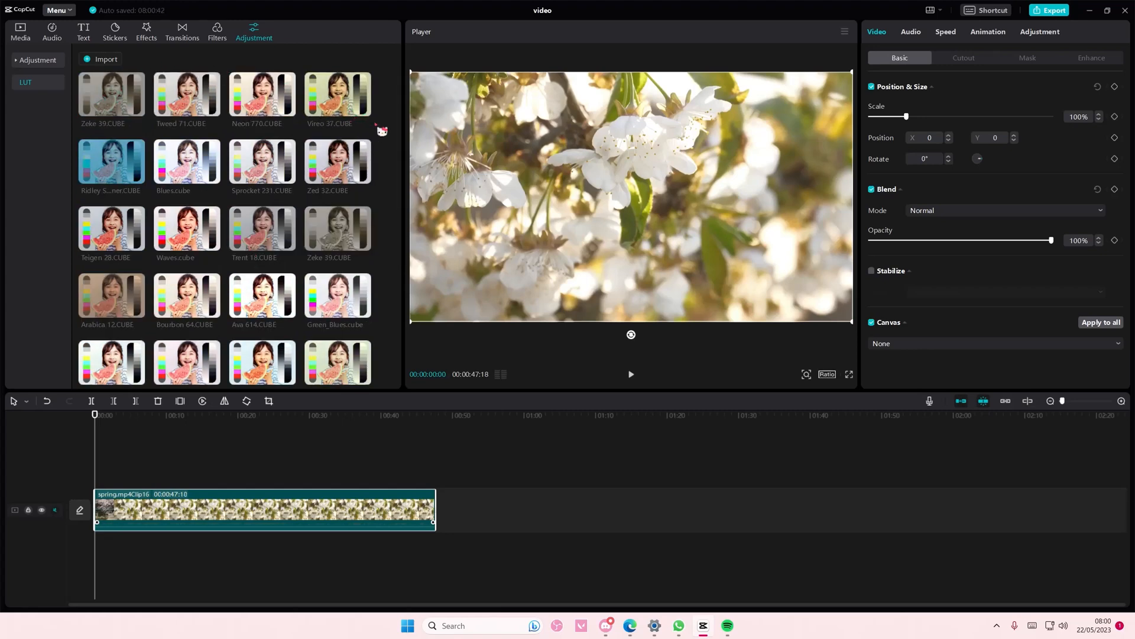
Step: Import the .cube files from LUTs > FG Free Cine LUTs Pack v2 > FG LUTs (Davinci Resolve)
click(105, 59)
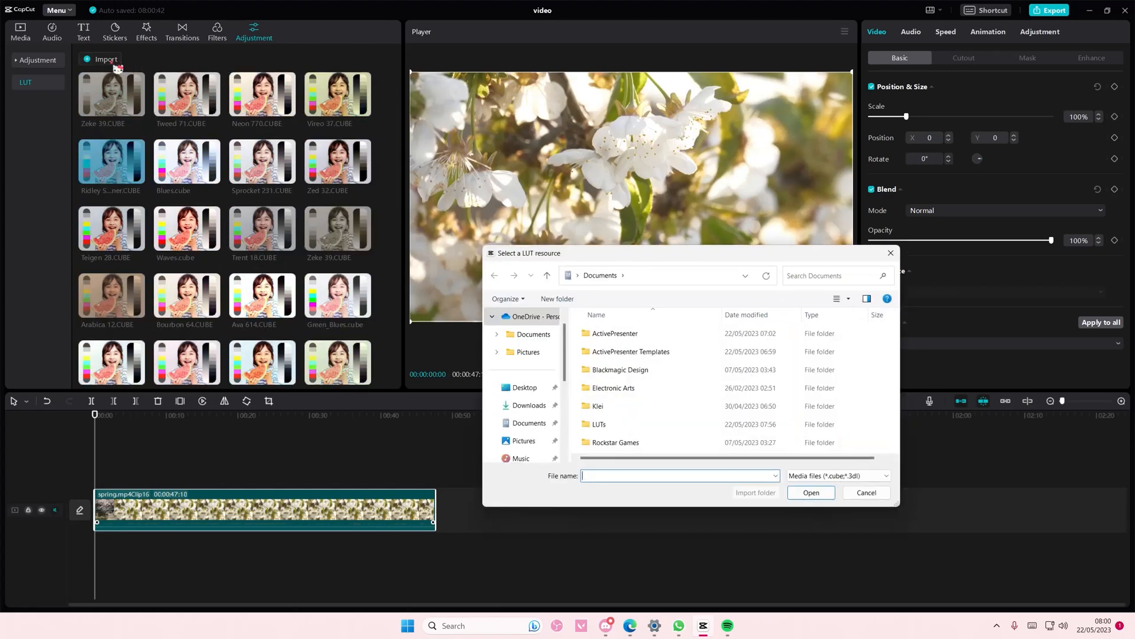
double_click(599, 424)
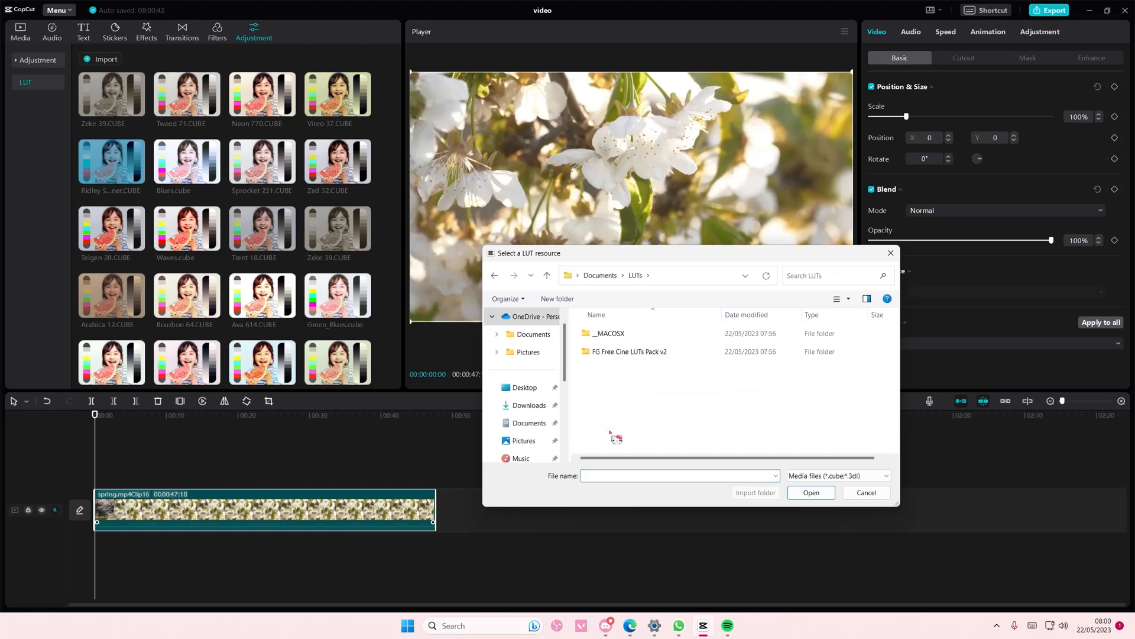
double_click(630, 351)
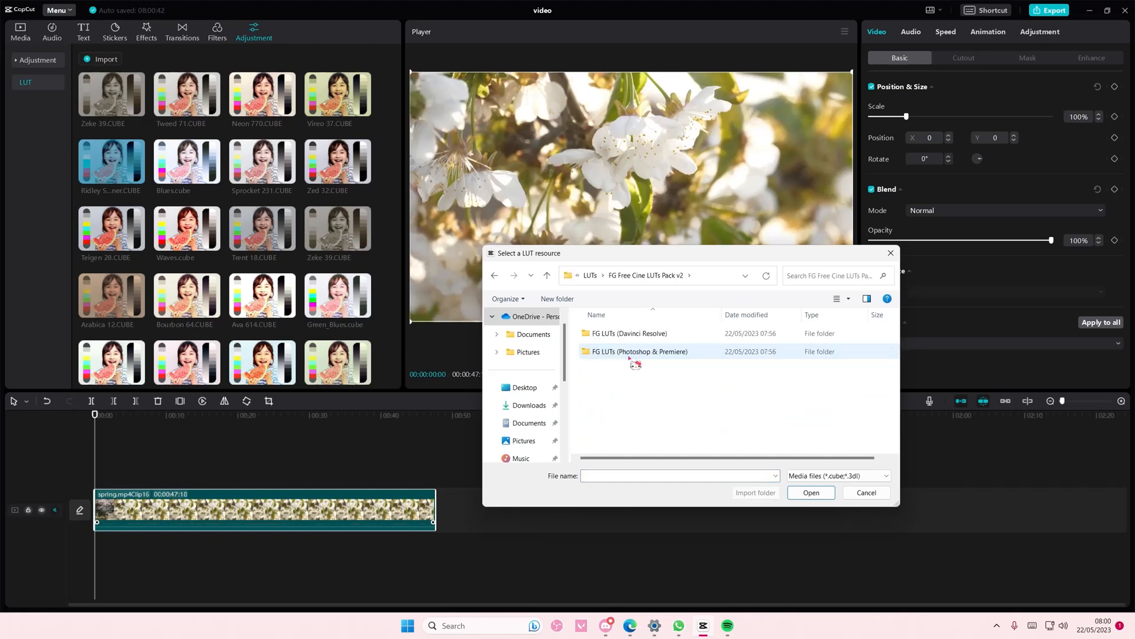
click(629, 332)
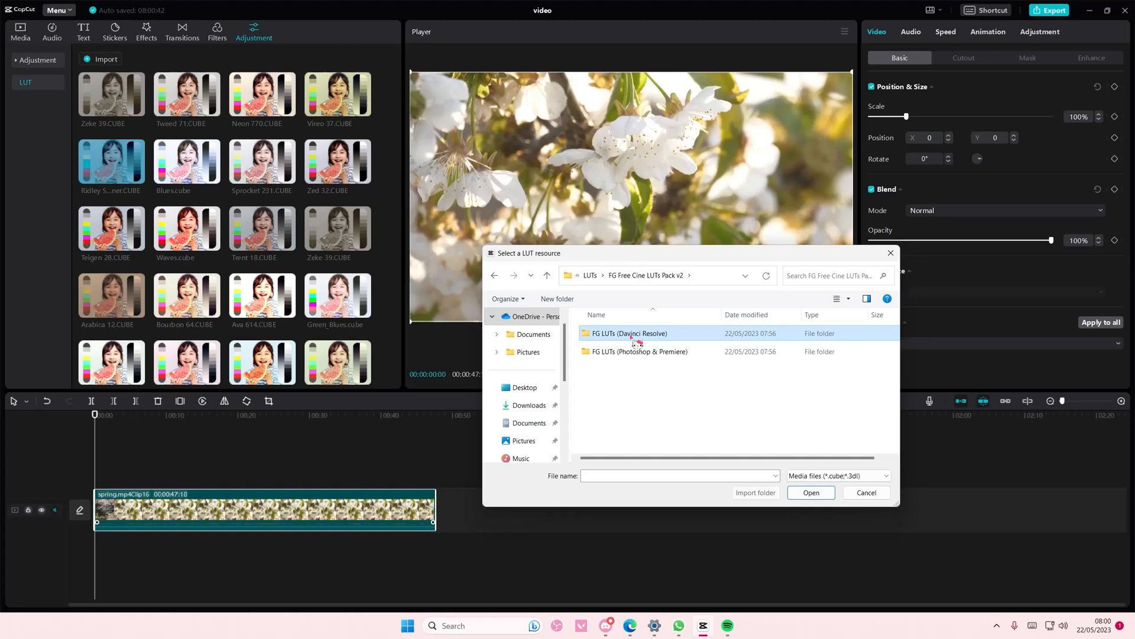
double_click(629, 333)
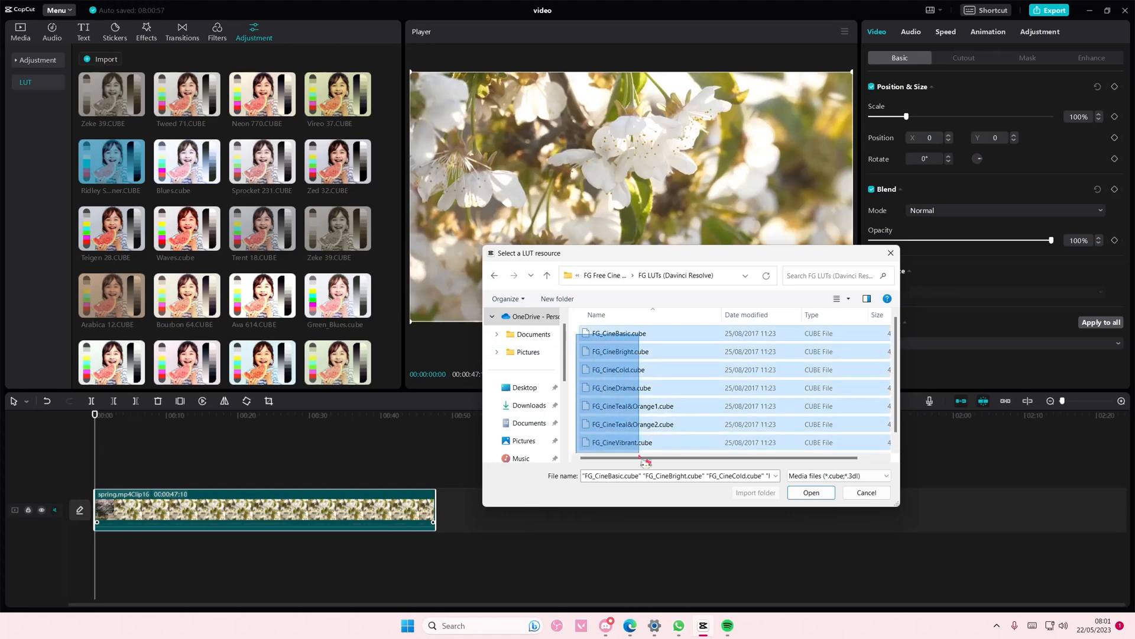
click(810, 492)
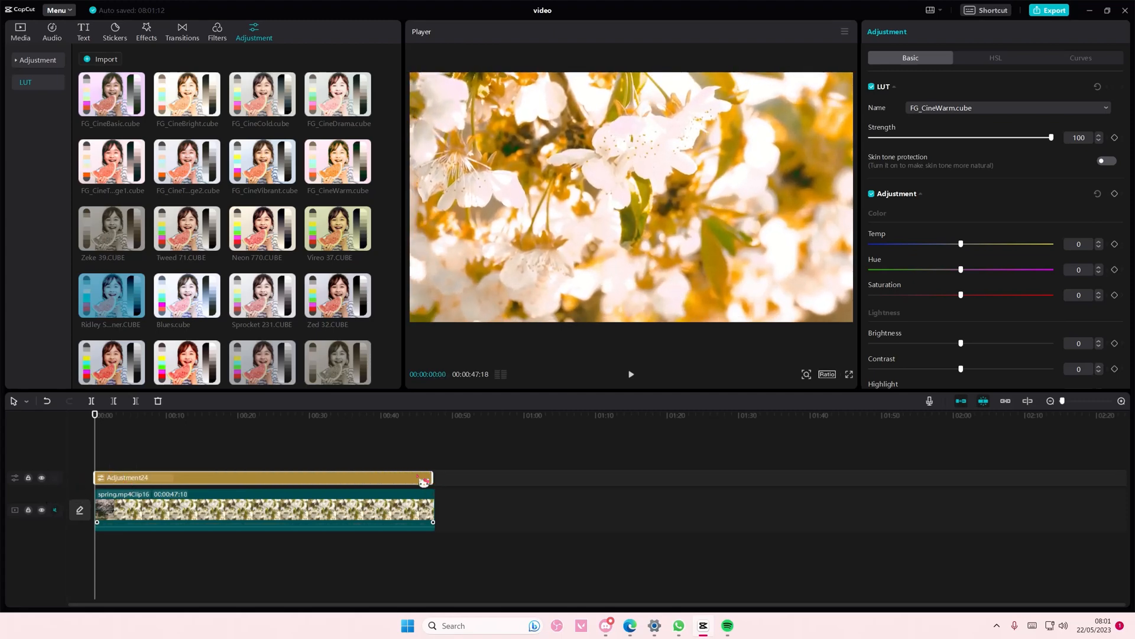
mouse_move(95, 448)
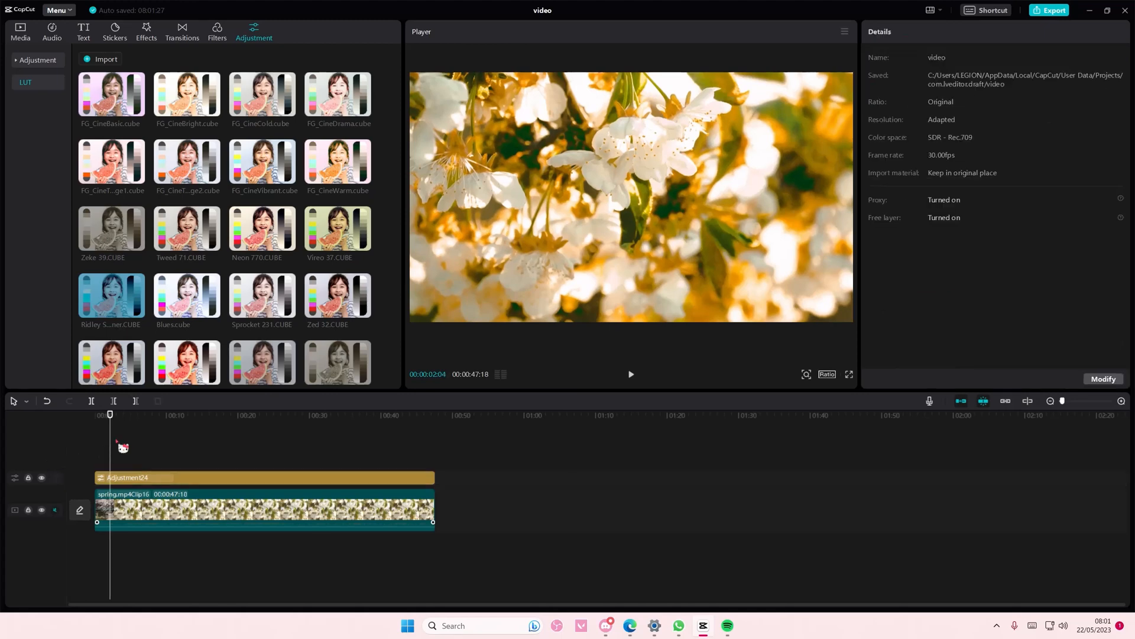
click(630, 373)
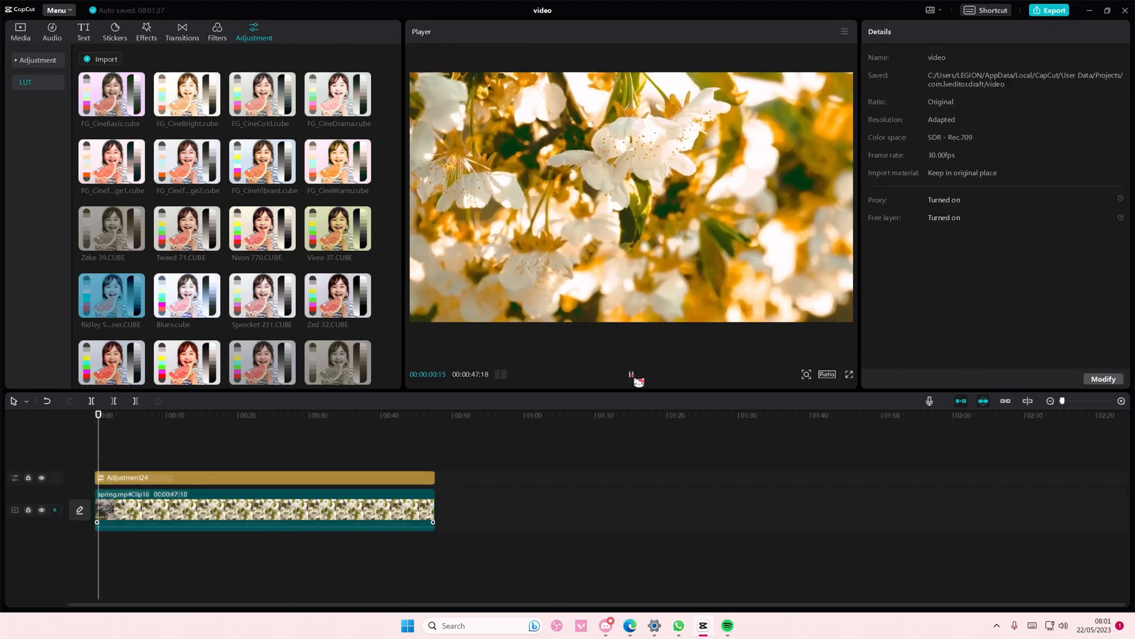
click(631, 374)
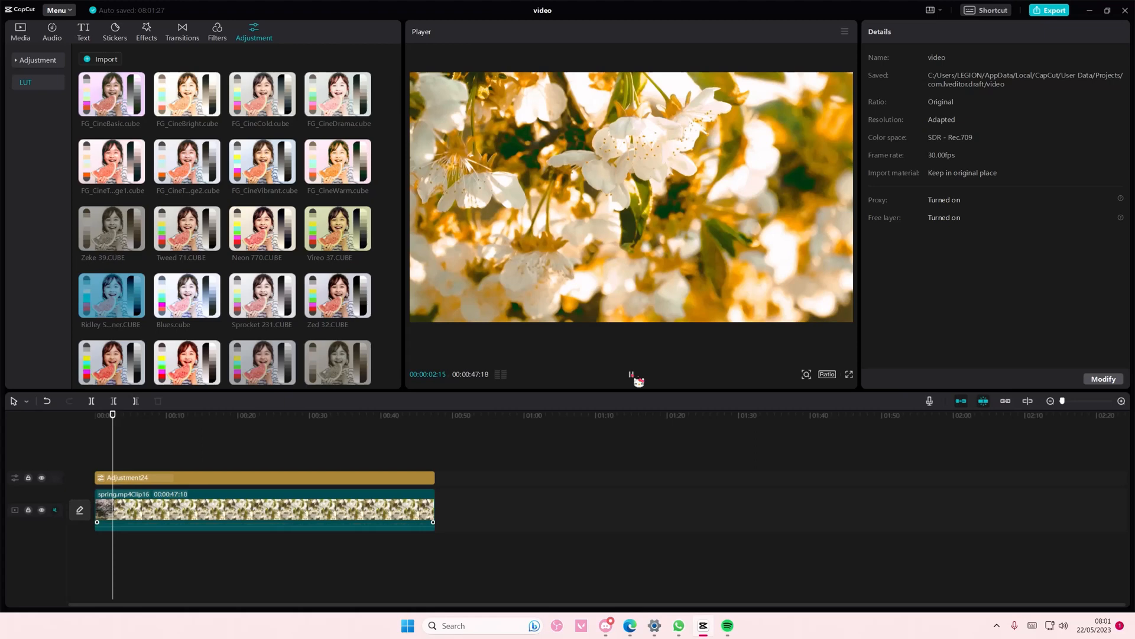
click(630, 374)
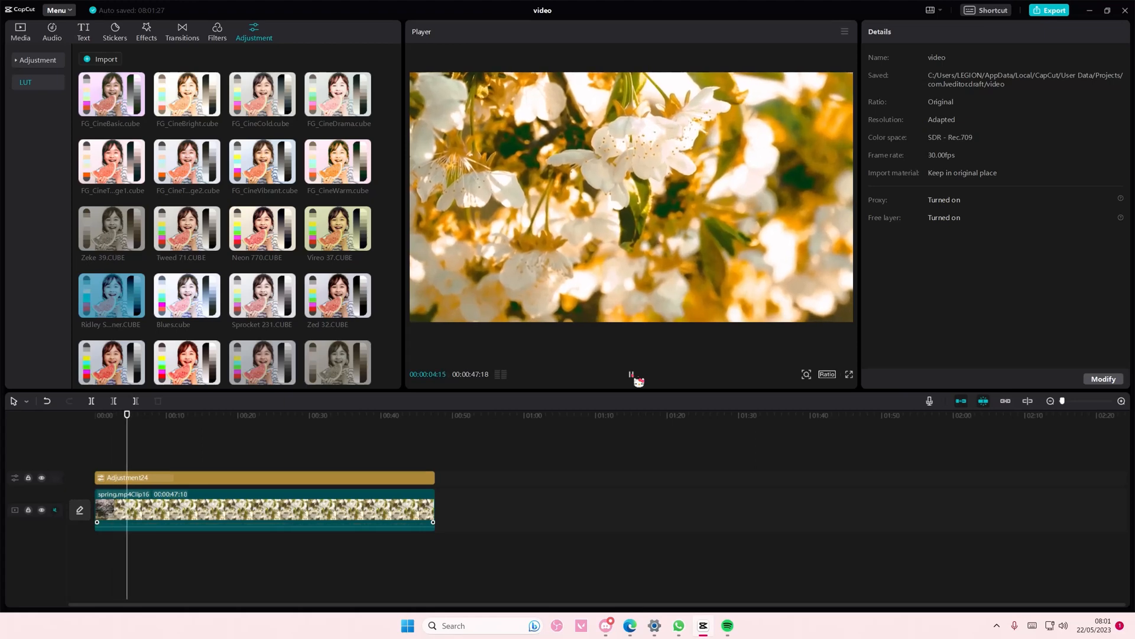
click(631, 375)
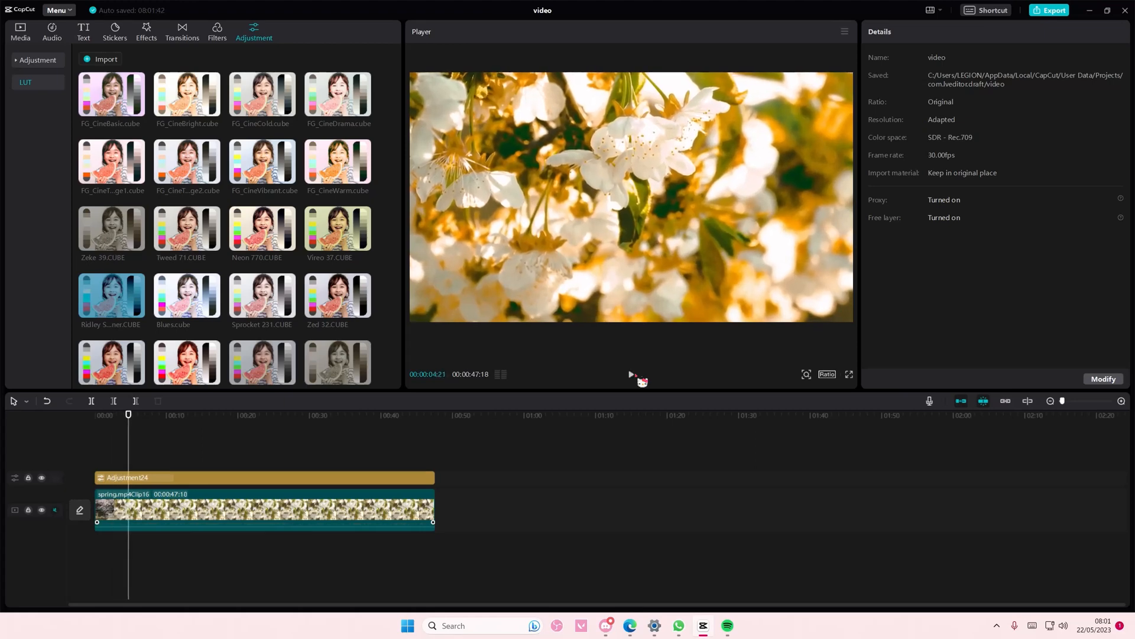